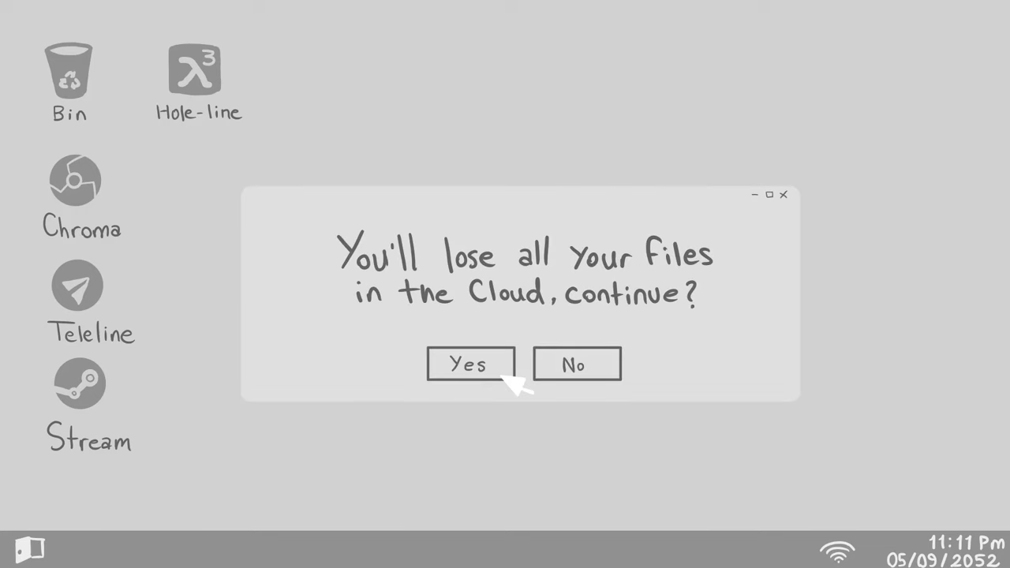
- Bring up the Create New Document dialog from the File menu
left_click(471, 363)
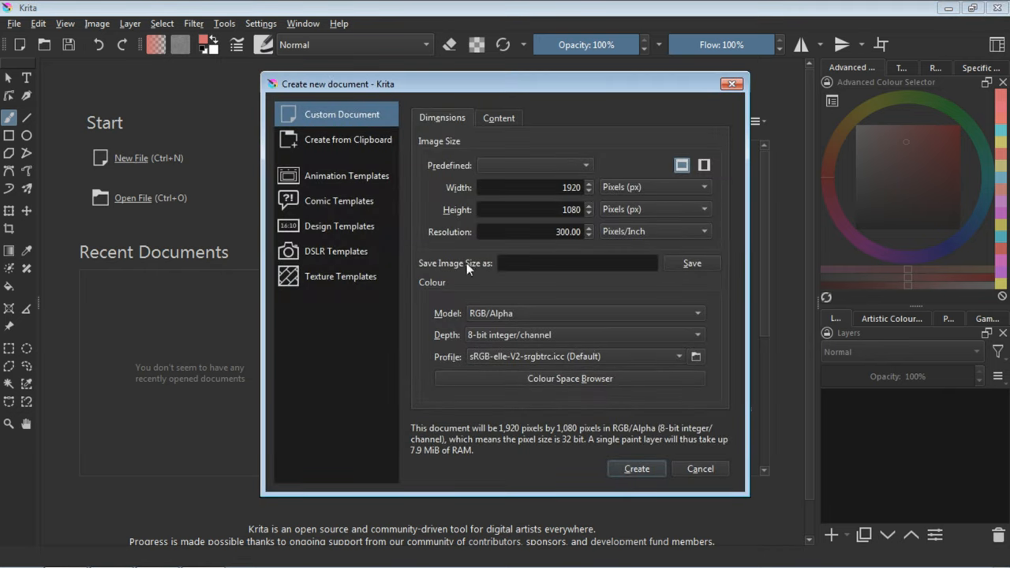
- Create the 1920×1080, 300 ppi RGB/Alpha document
left_click(636, 468)
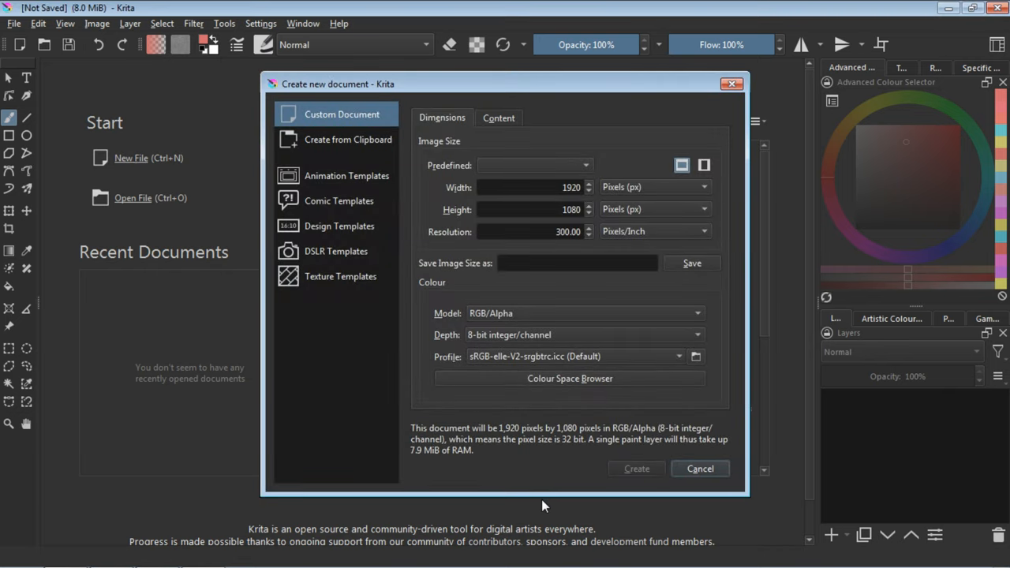
left_click(636, 467)
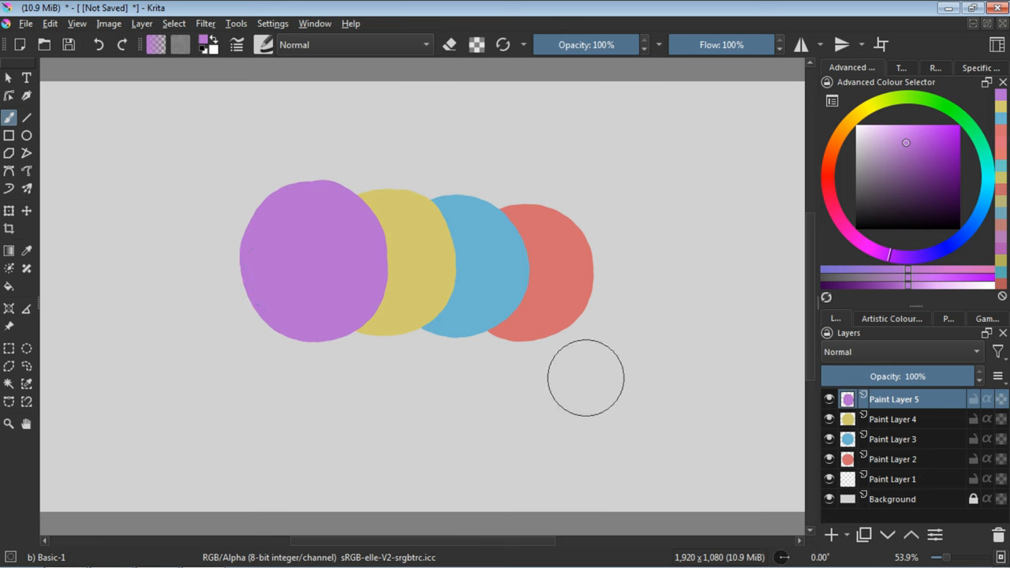
- Add a paint layer, raise the blue circle's layer above yellow and check Paint Layer 3's properties
left_click(834, 535)
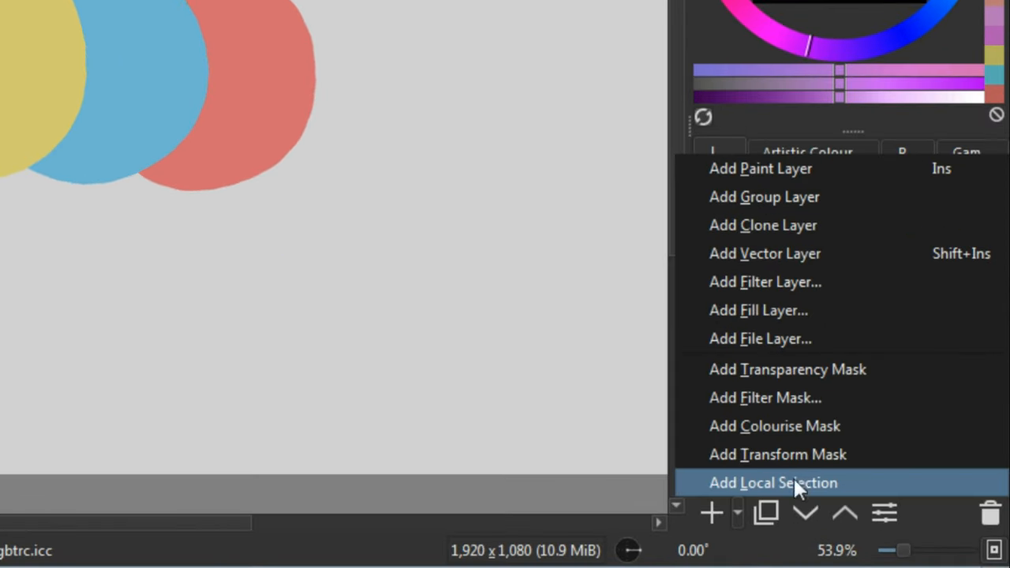
mouse_move(805, 483)
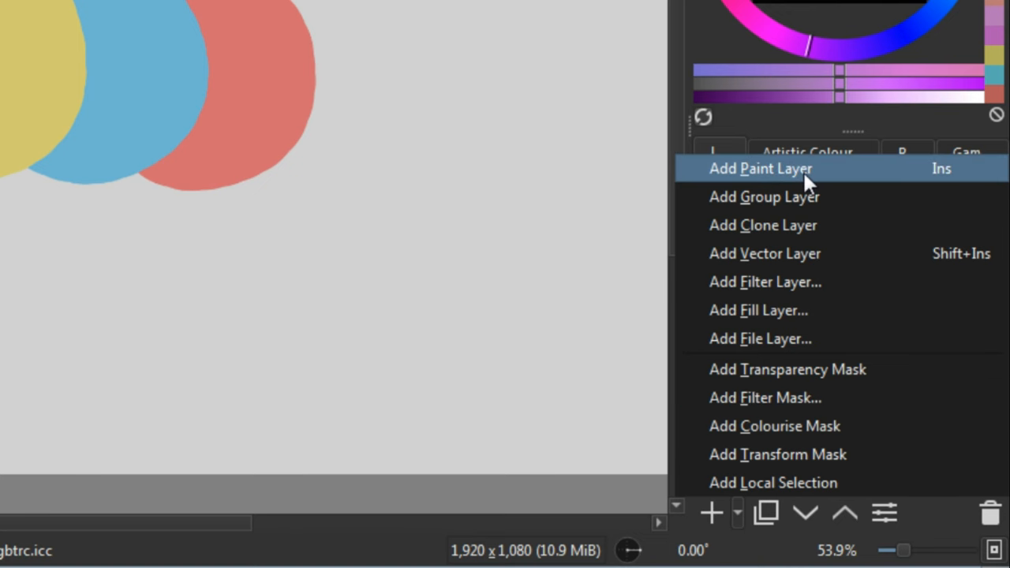
left_click(761, 168)
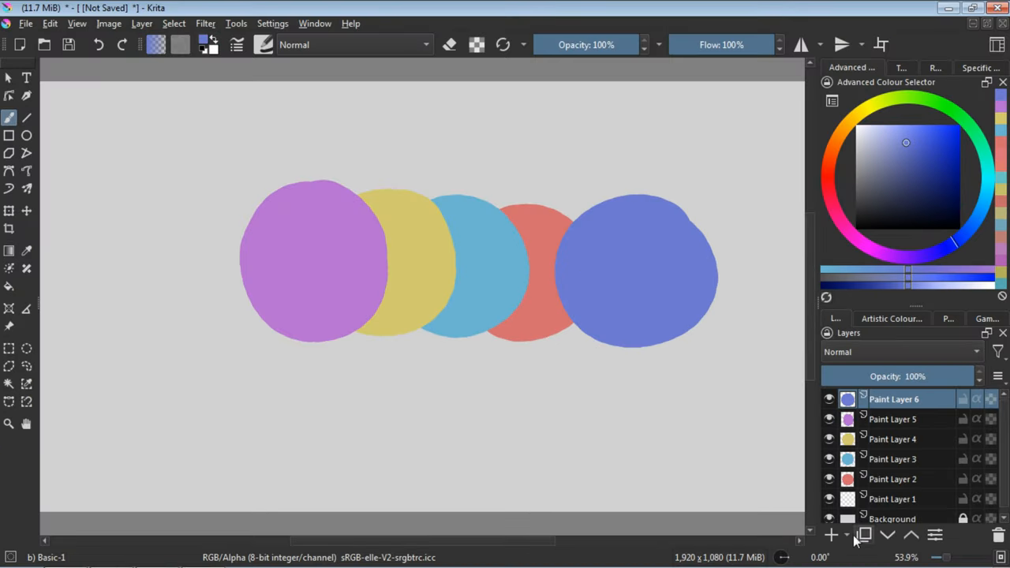
left_click(862, 535)
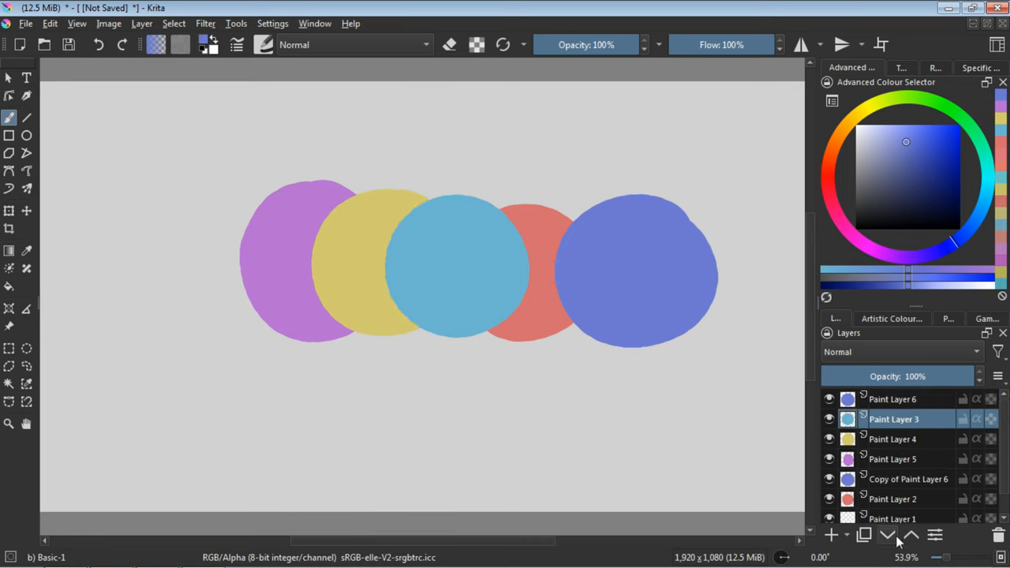
double_click(894, 420)
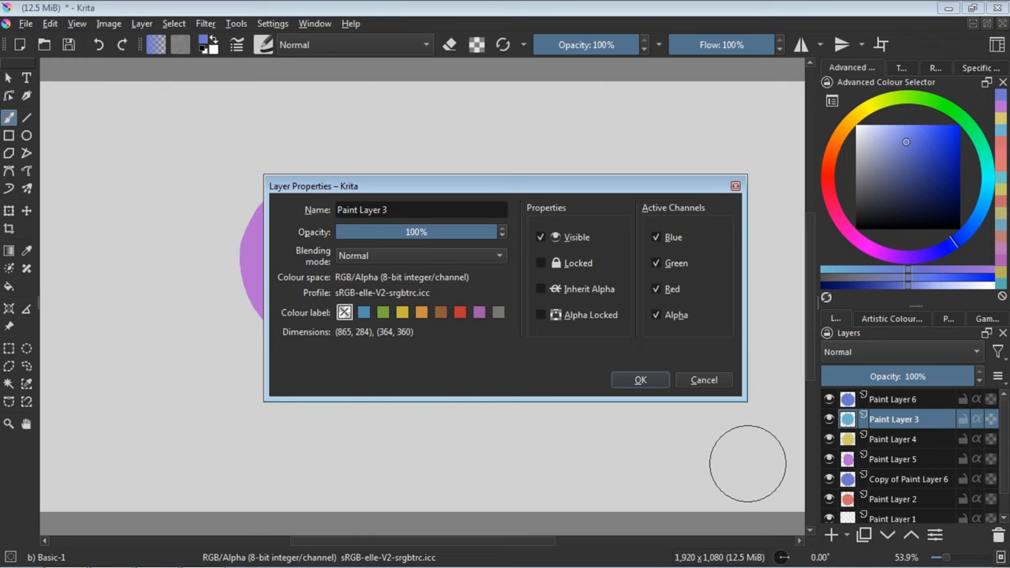
left_click(641, 379)
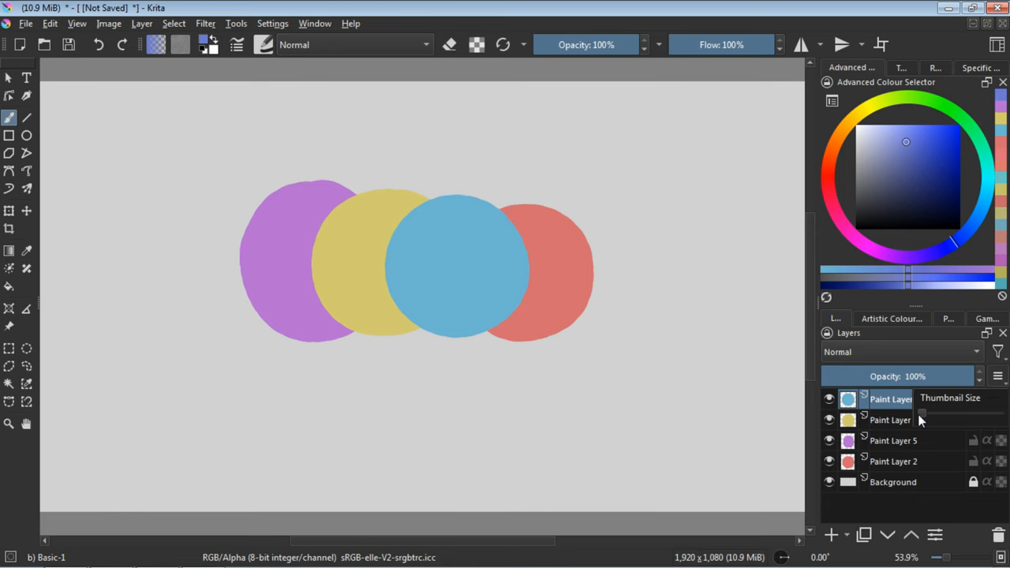
- Delete the extra layers, leaving Paint Layers 3, 4, 5, 2 above the background
left_click(900, 350)
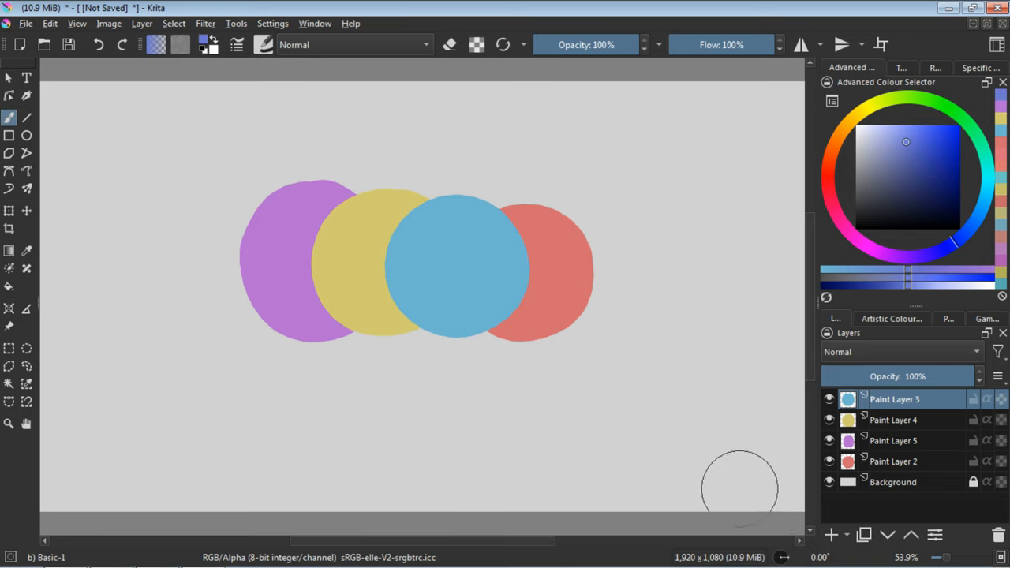
mouse_move(748, 489)
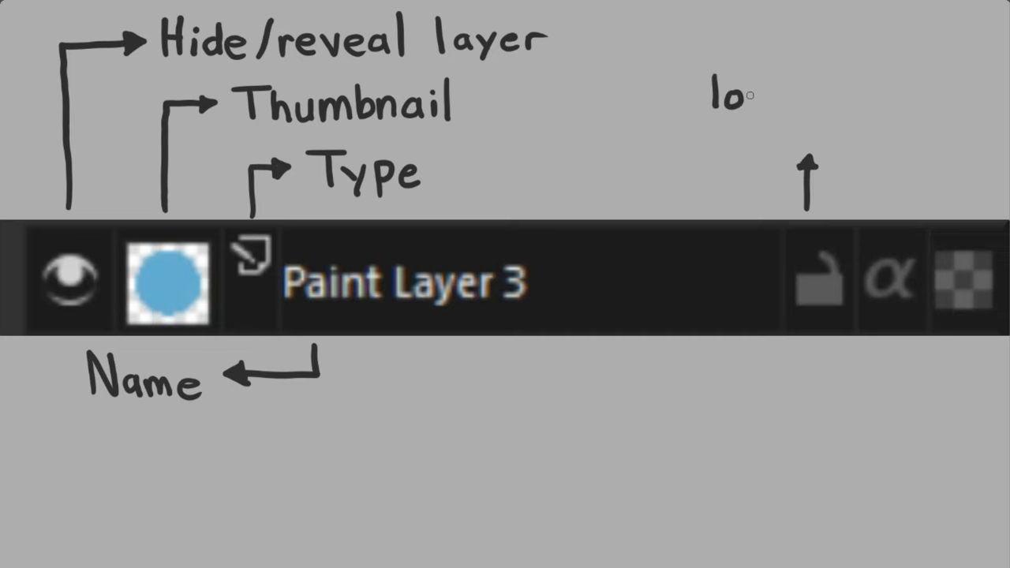
- Note the lock/unlock and inherit alpha layer controls in the fresh document
type("lock/unlock")
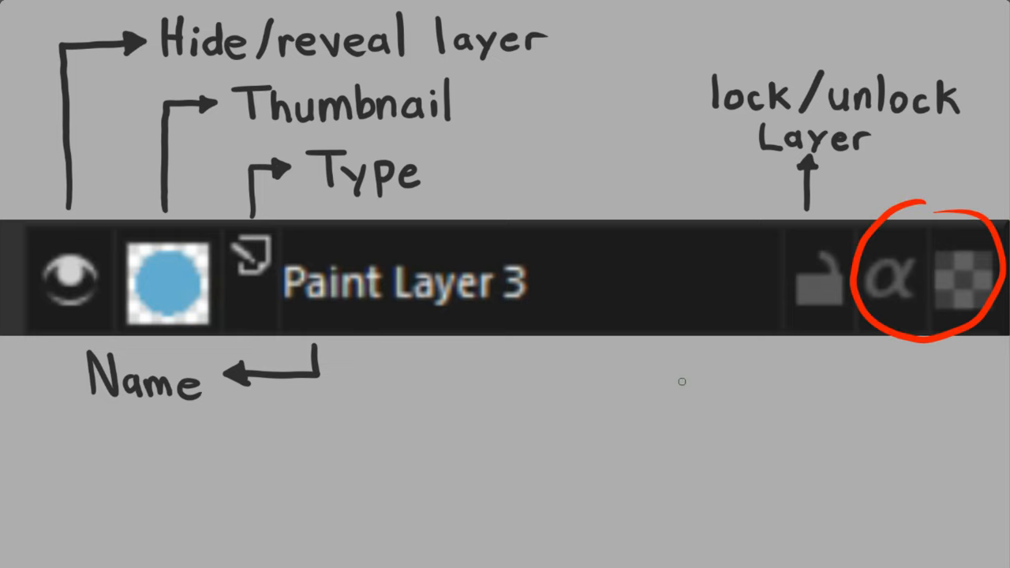
type("inherit alph")
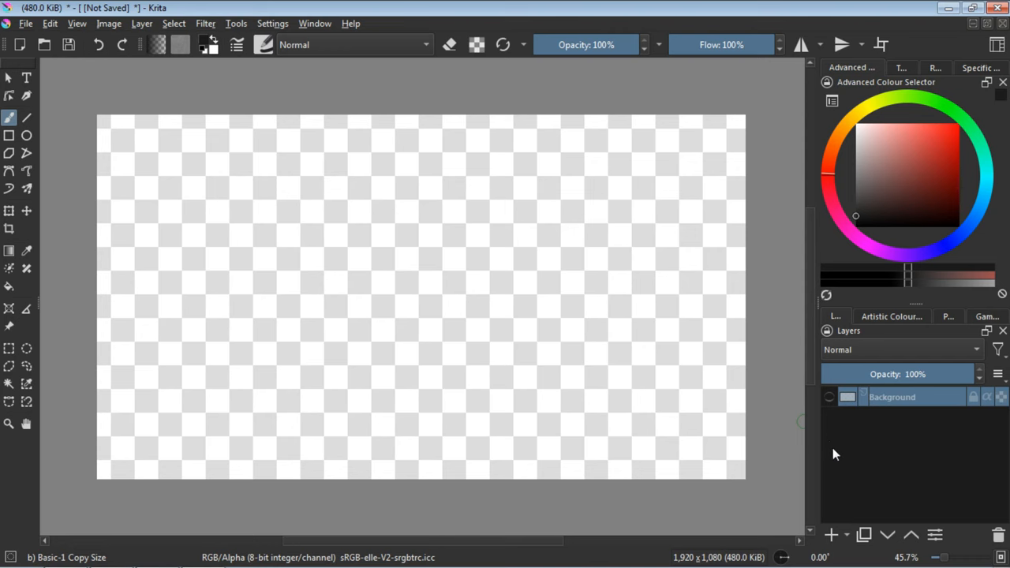
- Add Paint Layer 1 above the Background and hide the Background again
left_click(831, 535)
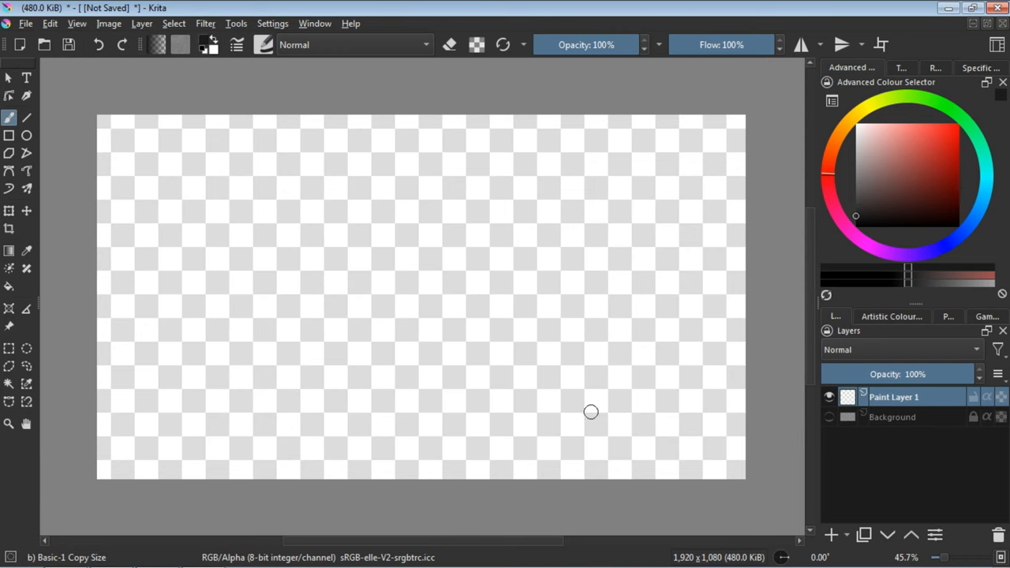
mouse_move(374, 358)
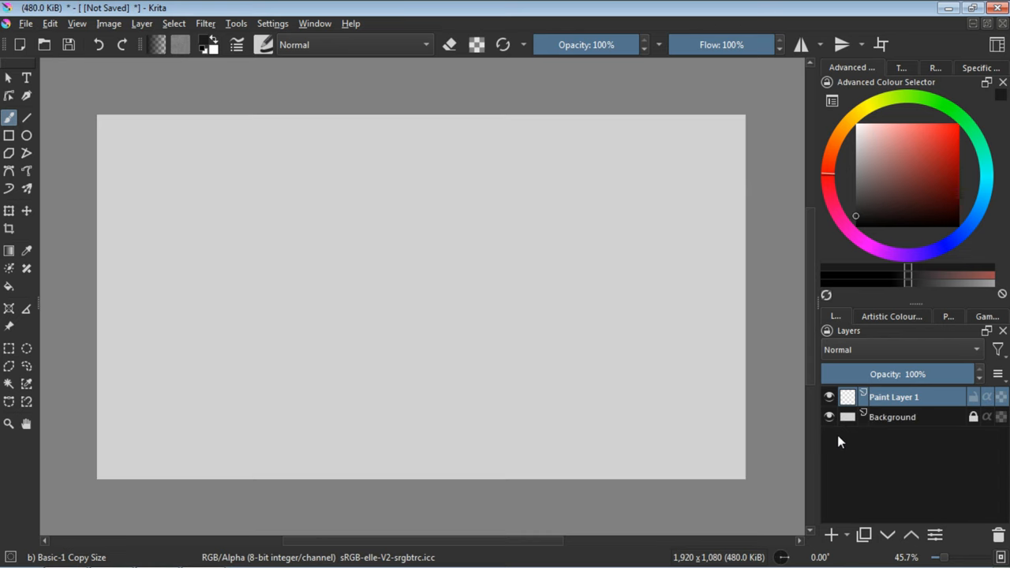
left_click(828, 416)
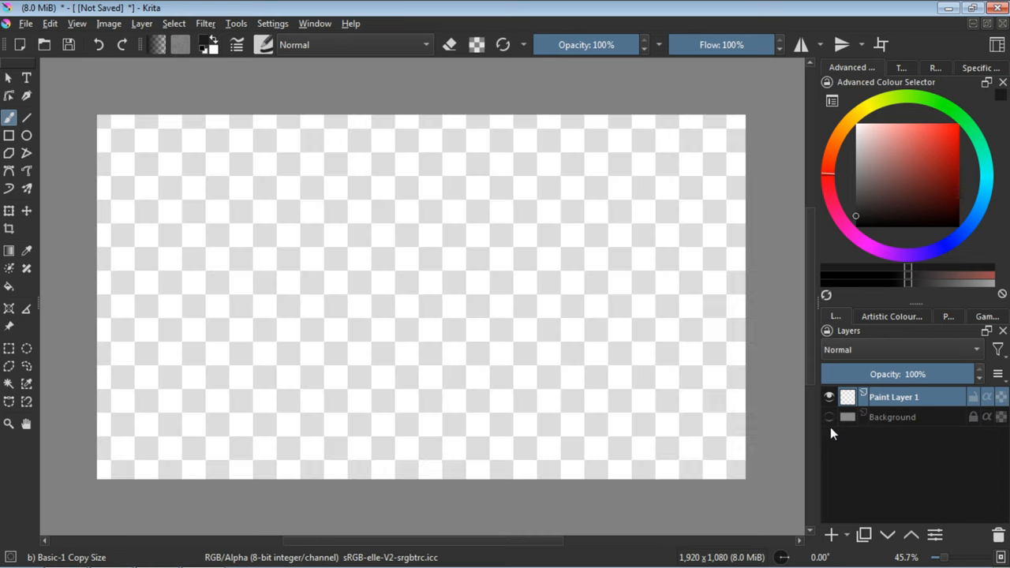
left_click_drag(213, 363, 347, 260)
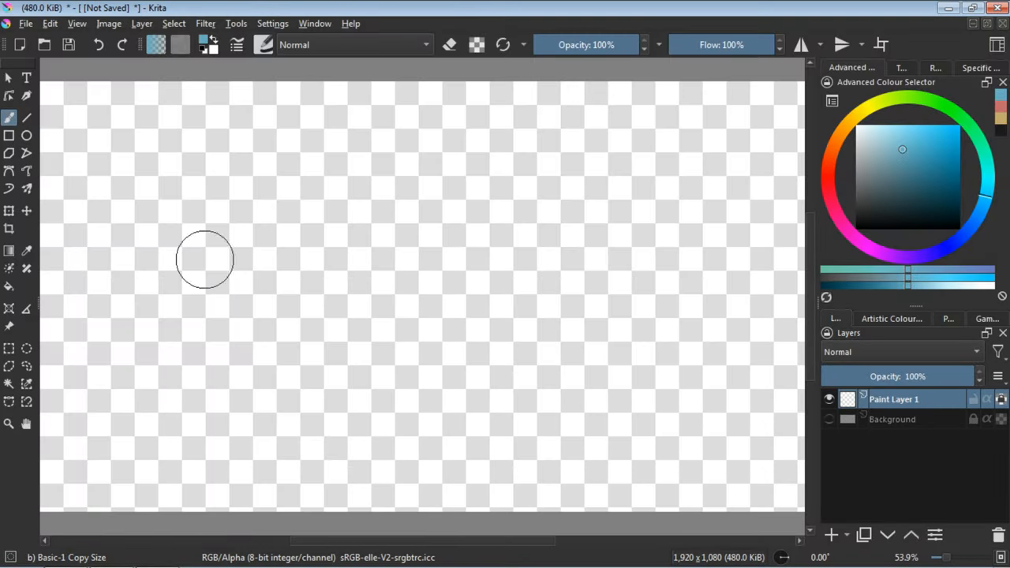
mouse_move(276, 339)
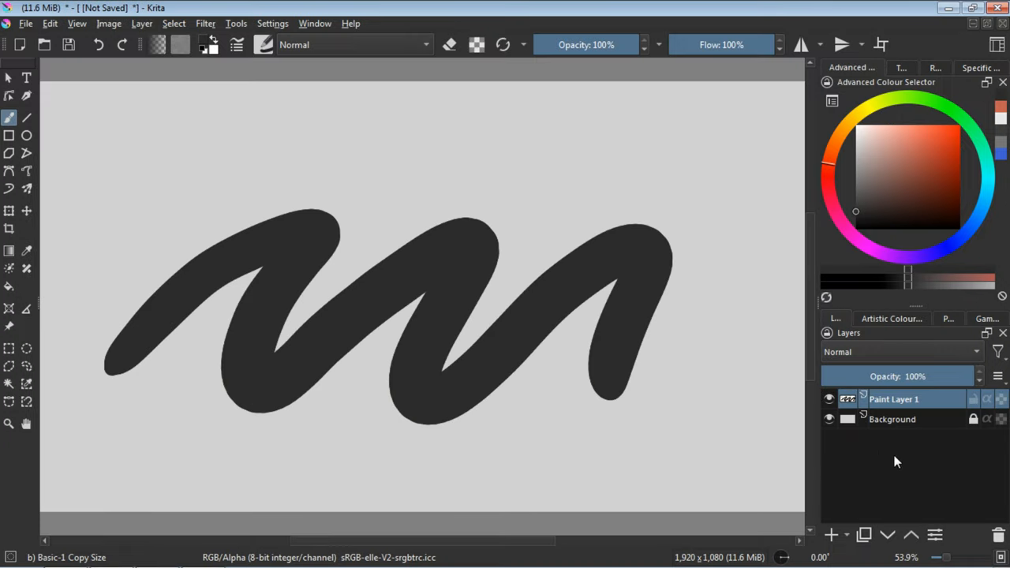
- Add Group 2 and rename its paint layer to Base
left_click(831, 535)
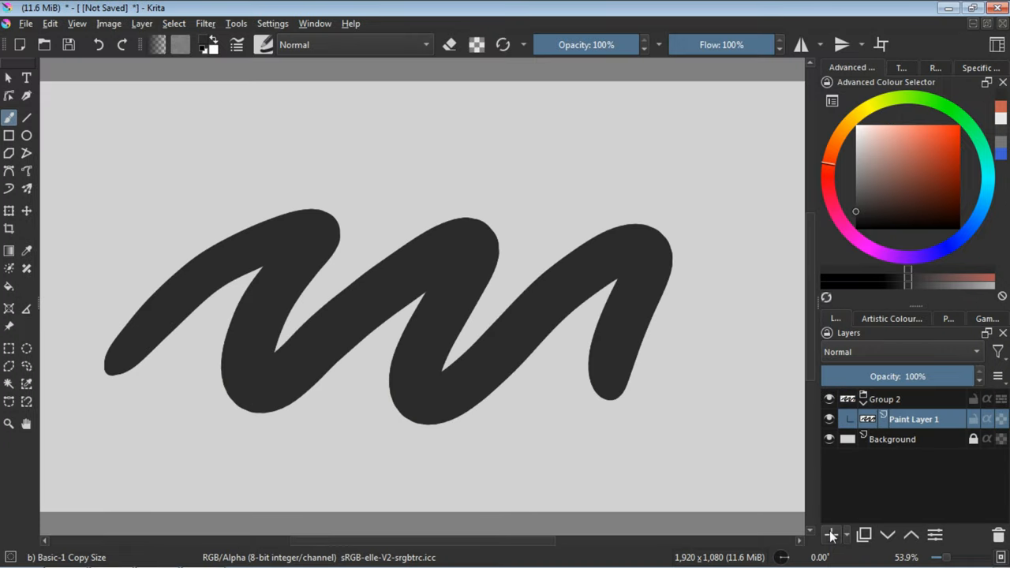
left_click(830, 535)
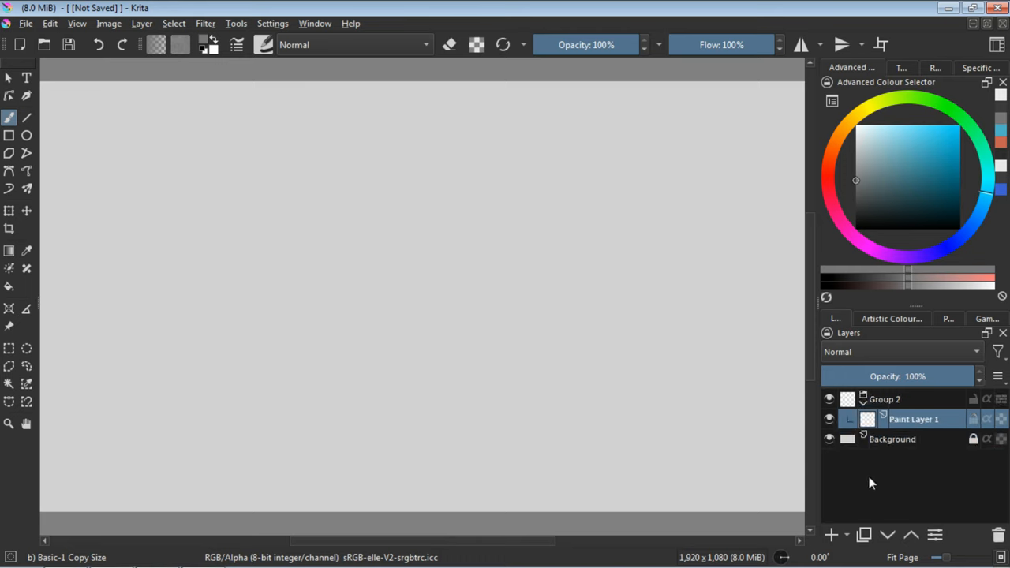
double_click(914, 420)
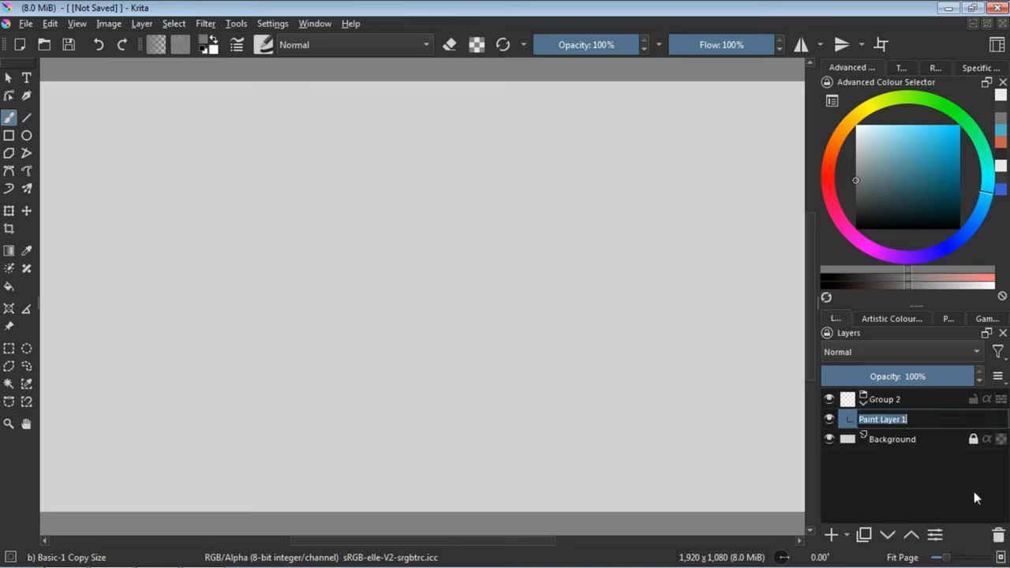
type("Base")
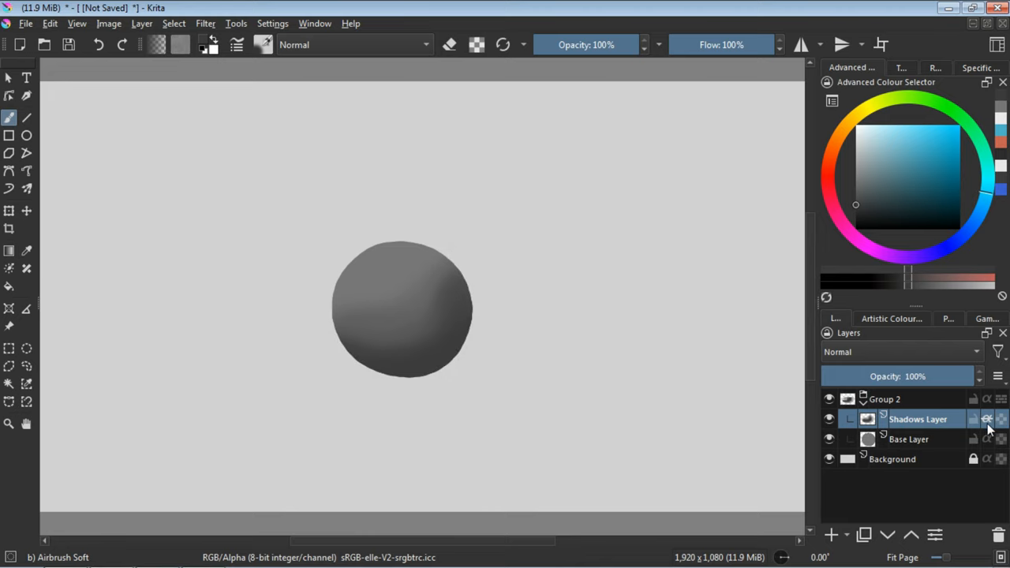
mouse_move(960, 496)
type("Lights")
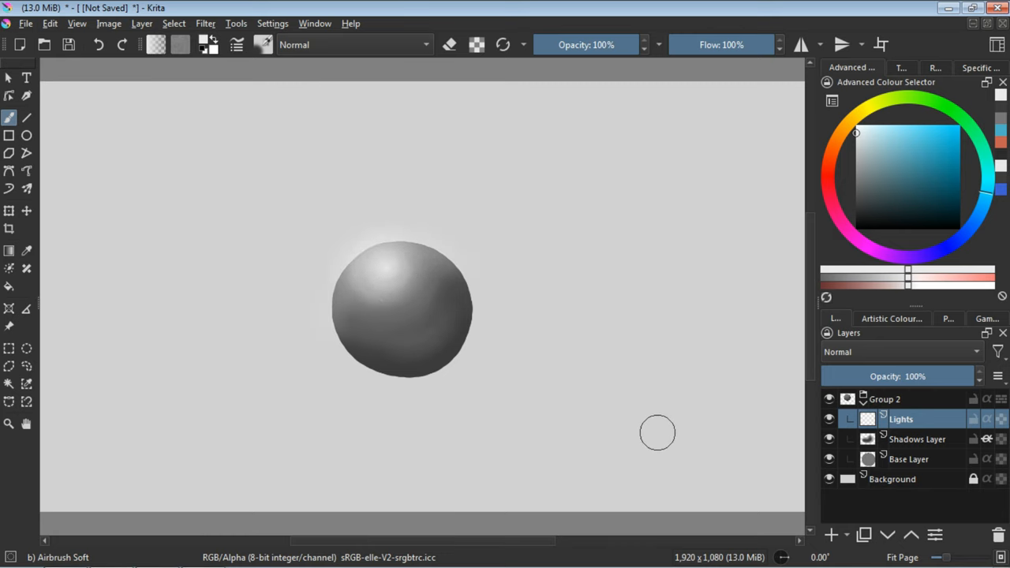
- Select the sphere's Base Layer beneath the clipped Shadows and Lights layers
left_click(909, 458)
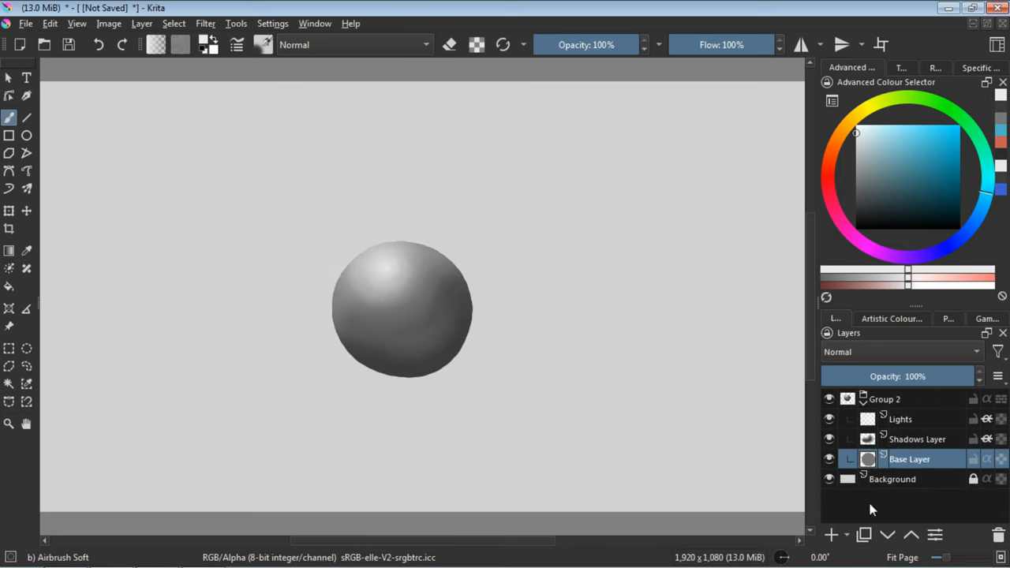
- Paint the red and blue circles for the new clipping demo
left_click_drag(371, 387, 572, 379)
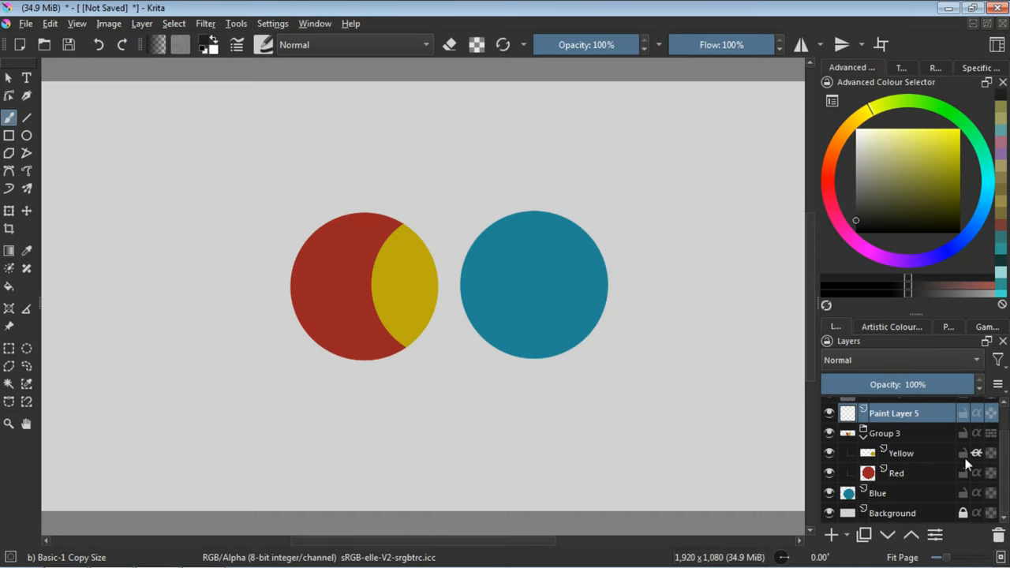
left_click_drag(71, 165, 205, 292)
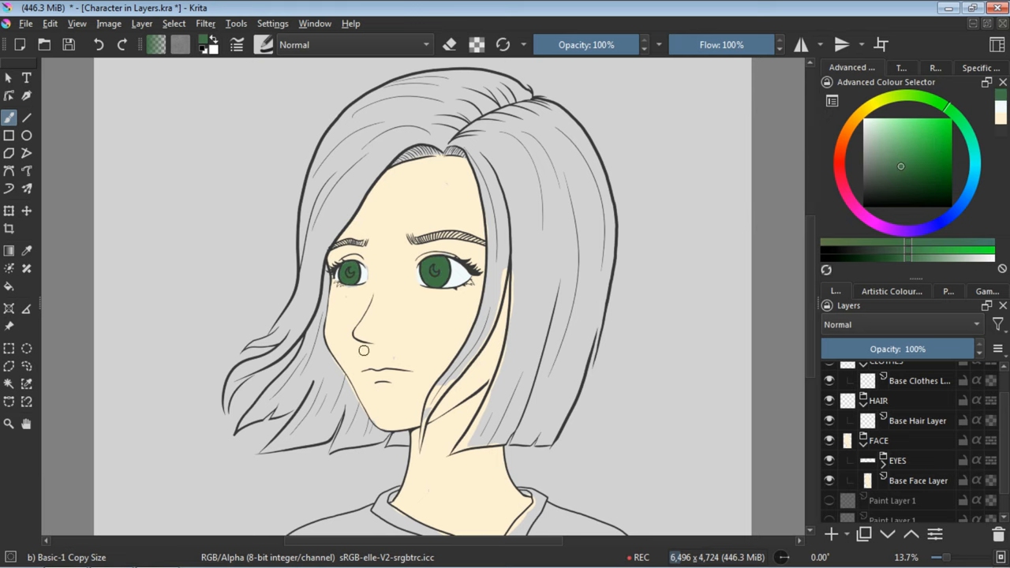
- Paint auburn colour onto the character's hair on Base Hair Layer
left_click_drag(528, 189, 521, 323)
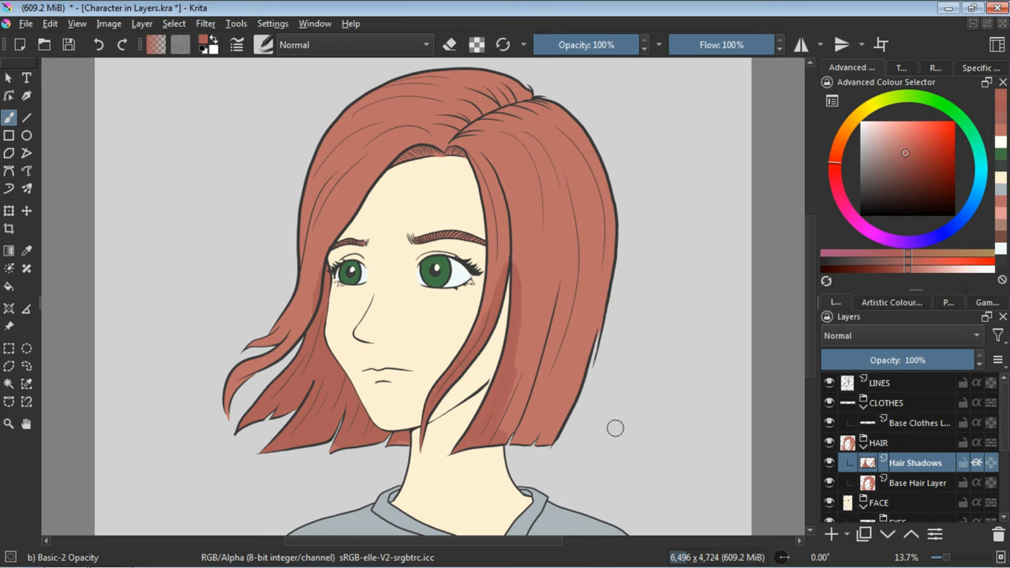
mouse_move(653, 426)
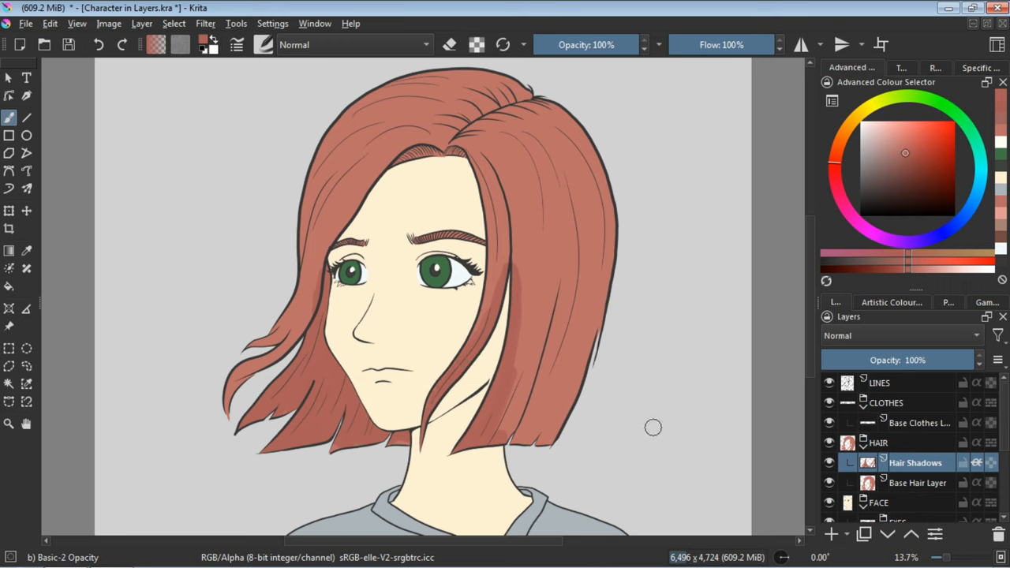
- Quick-ungroup the HAIR group, then select the face layers and ungroup them as well
scroll("down", 3)
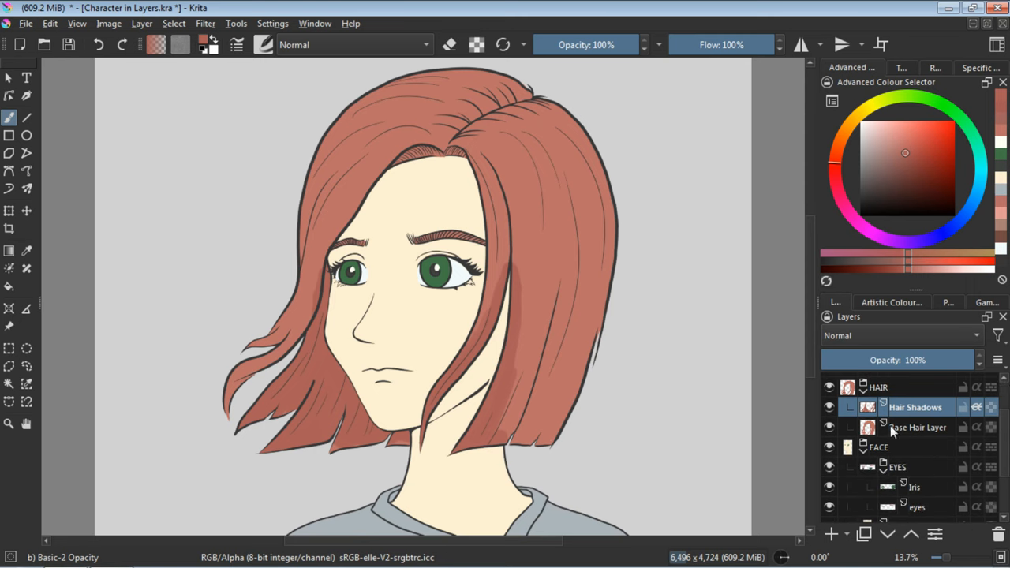
right_click(916, 407)
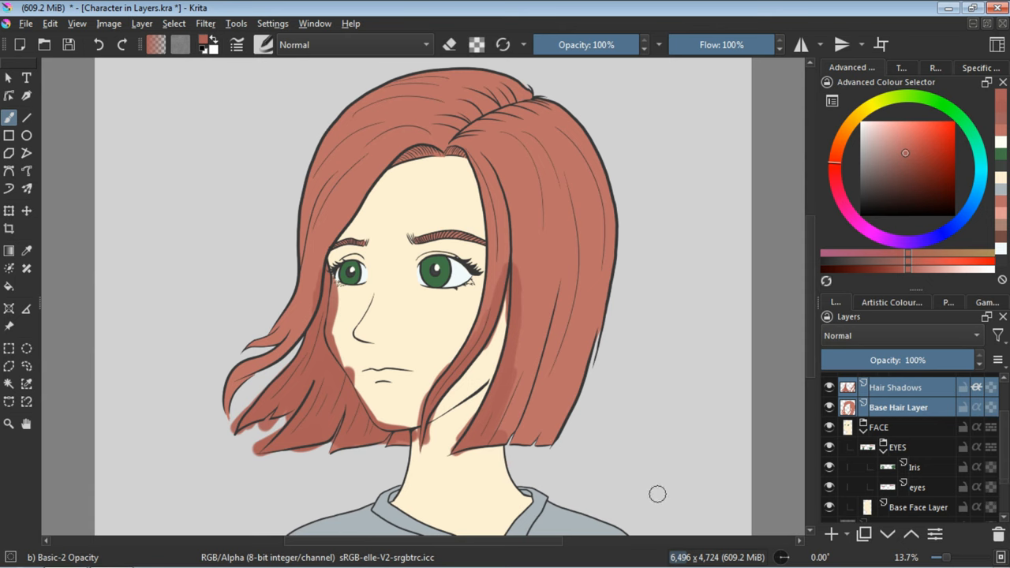
left_click(879, 426)
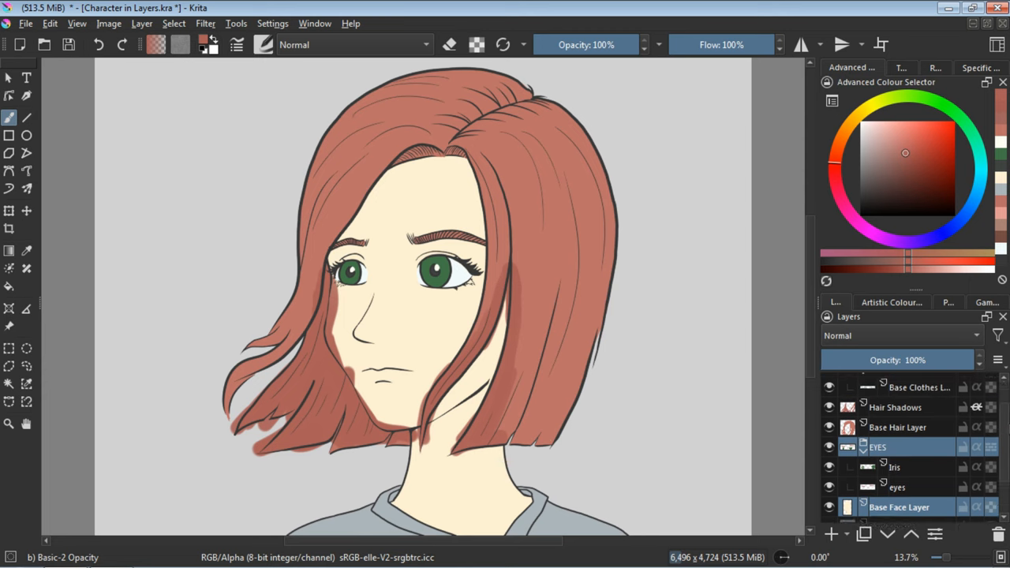
scroll("down", 3)
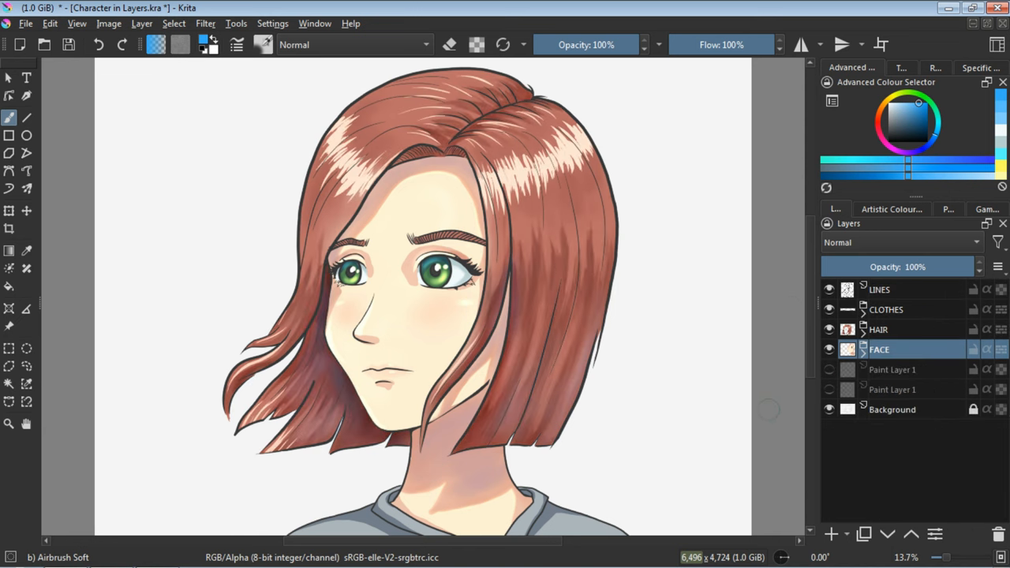
- Select the CLOTHES, HAIR and FACE groups together in the Layers docker
left_click(887, 308)
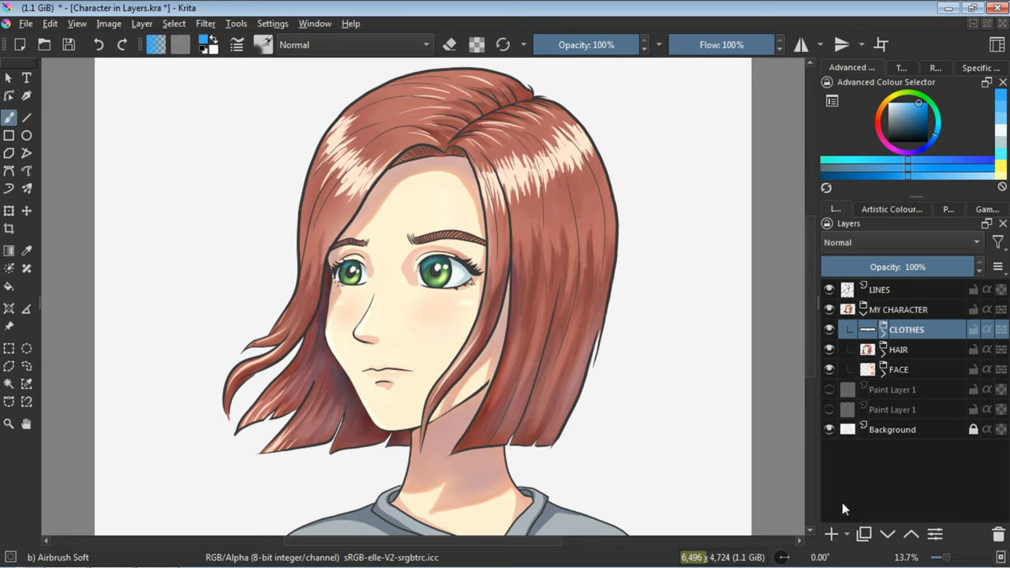
- Add an Overlay paint layer inside MY CHARACTER and paint bluish rim light along the hair edge
left_click(831, 534)
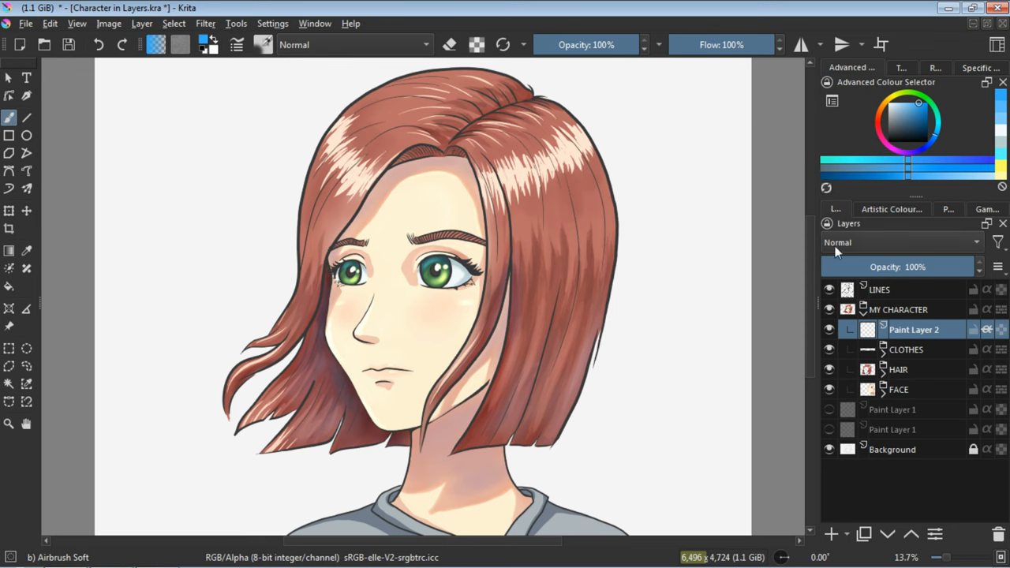
left_click_drag(600, 182, 508, 477)
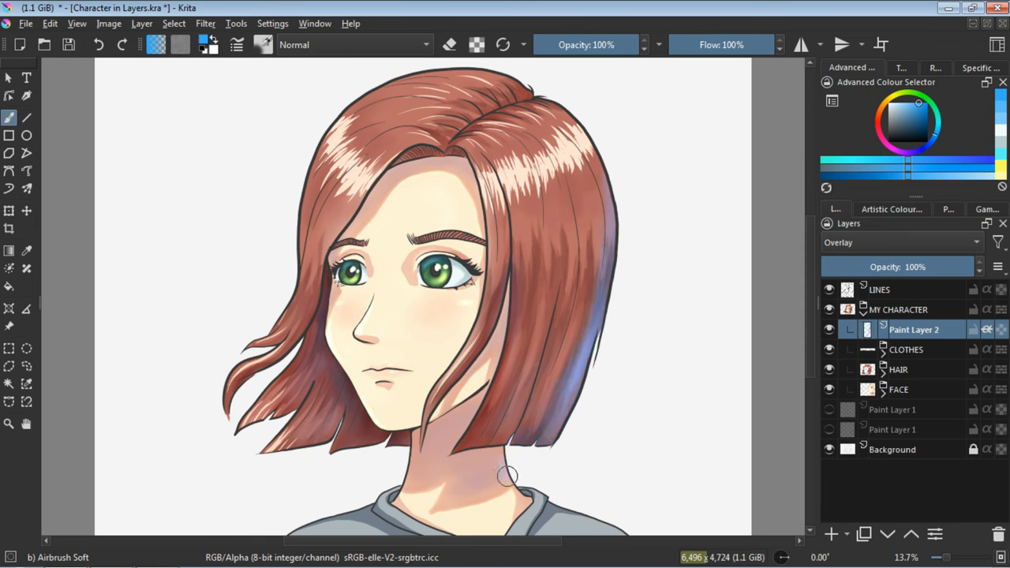
left_click_drag(509, 476, 545, 524)
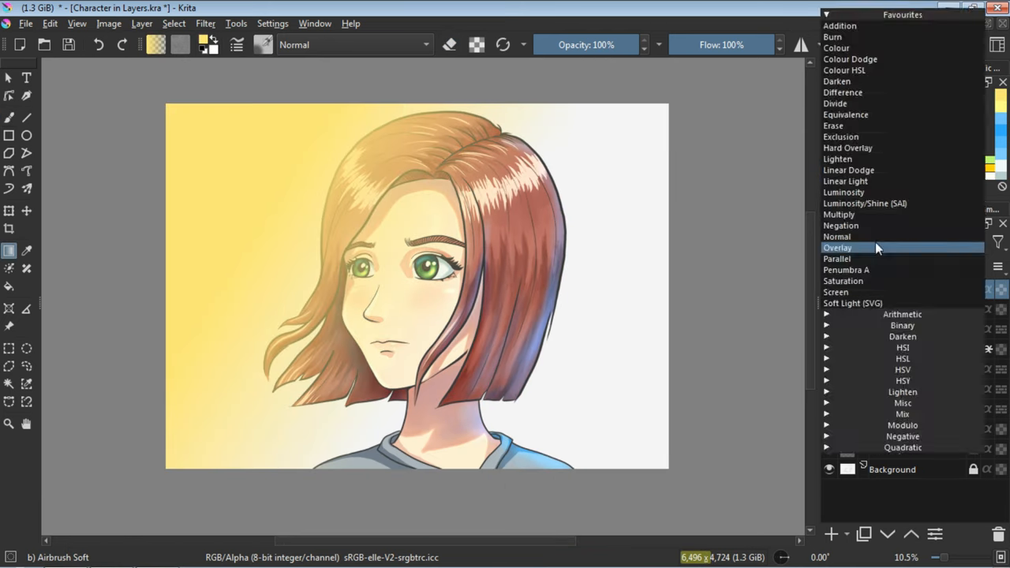
- Set the warm-glow layer's blending mode to Luminosity/Shine (SAI)
left_click(865, 202)
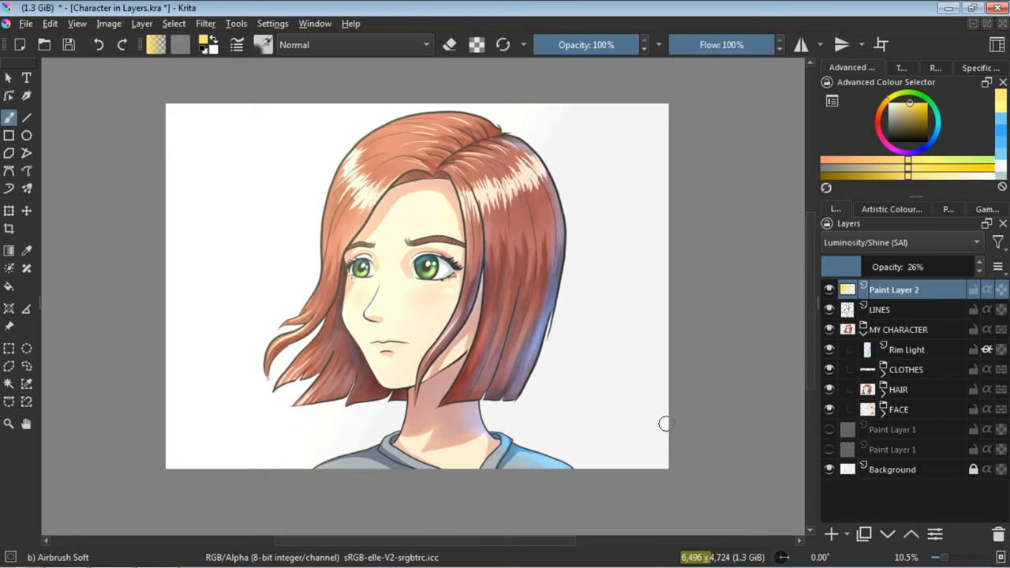
mouse_move(631, 468)
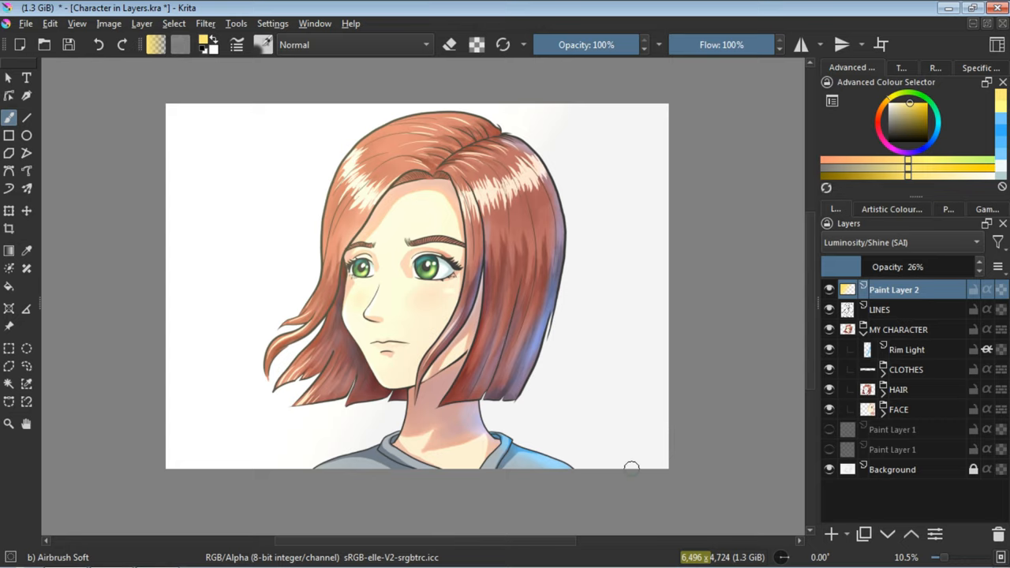